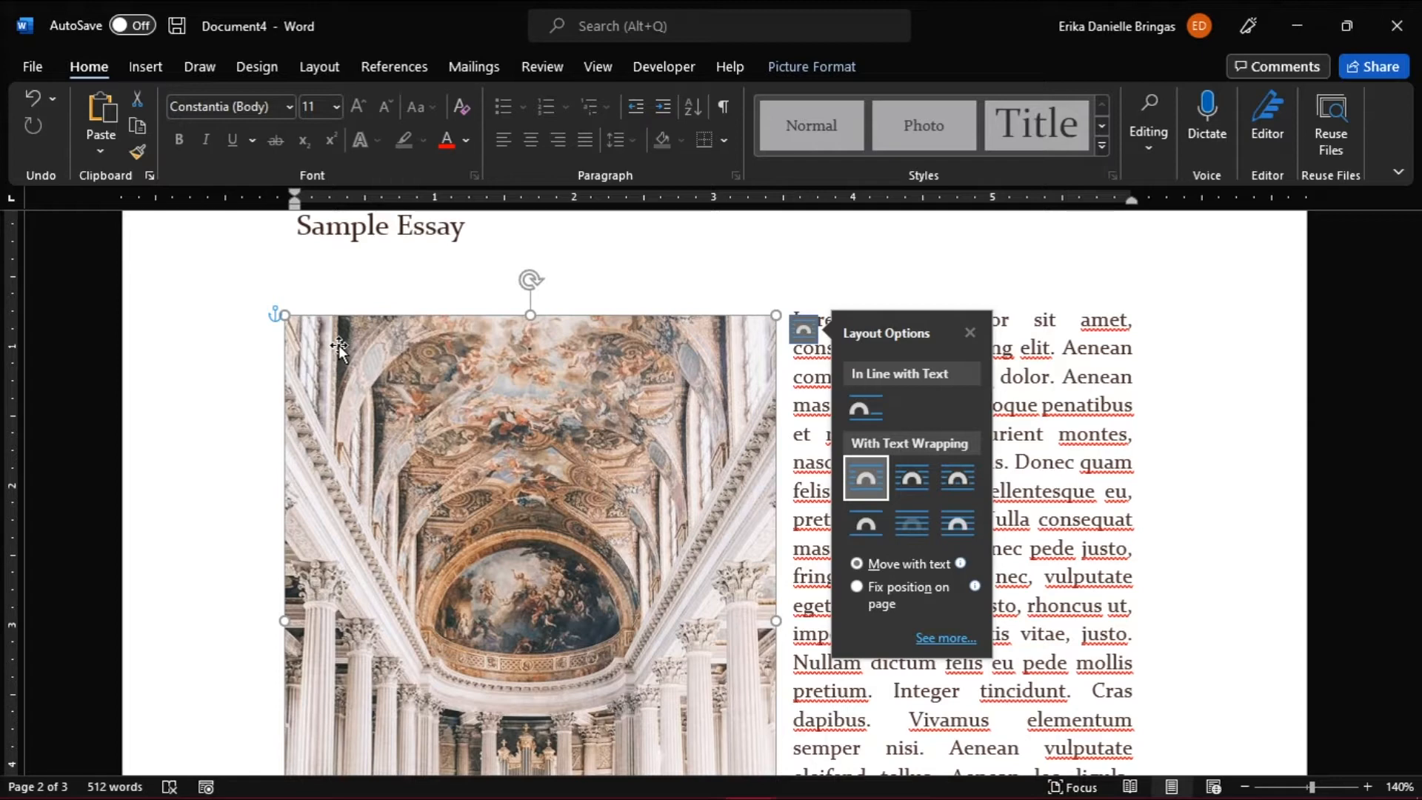
pyautogui.moveTo(35, 74)
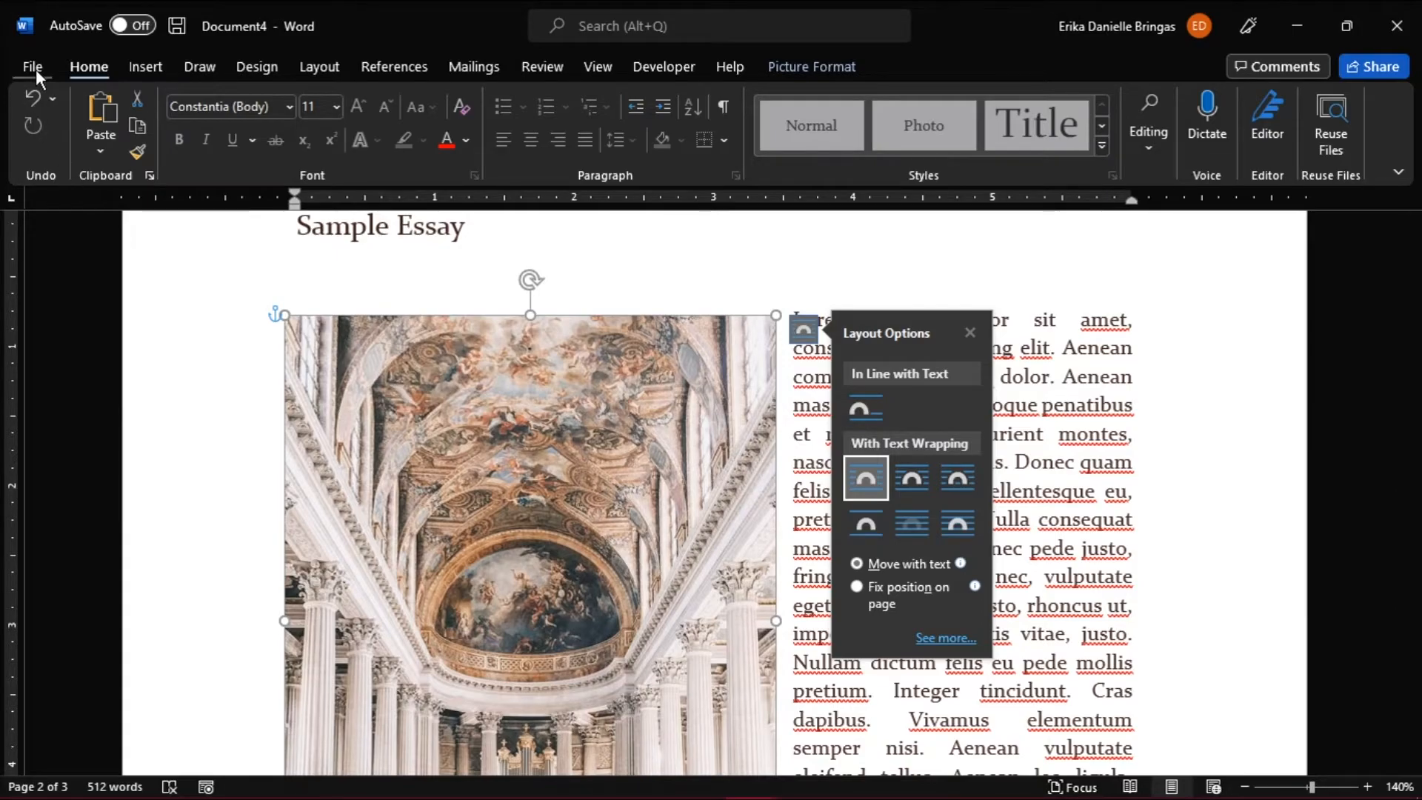
# - Go to the File menu's Backstage view from the essay
pyautogui.click(31, 66)
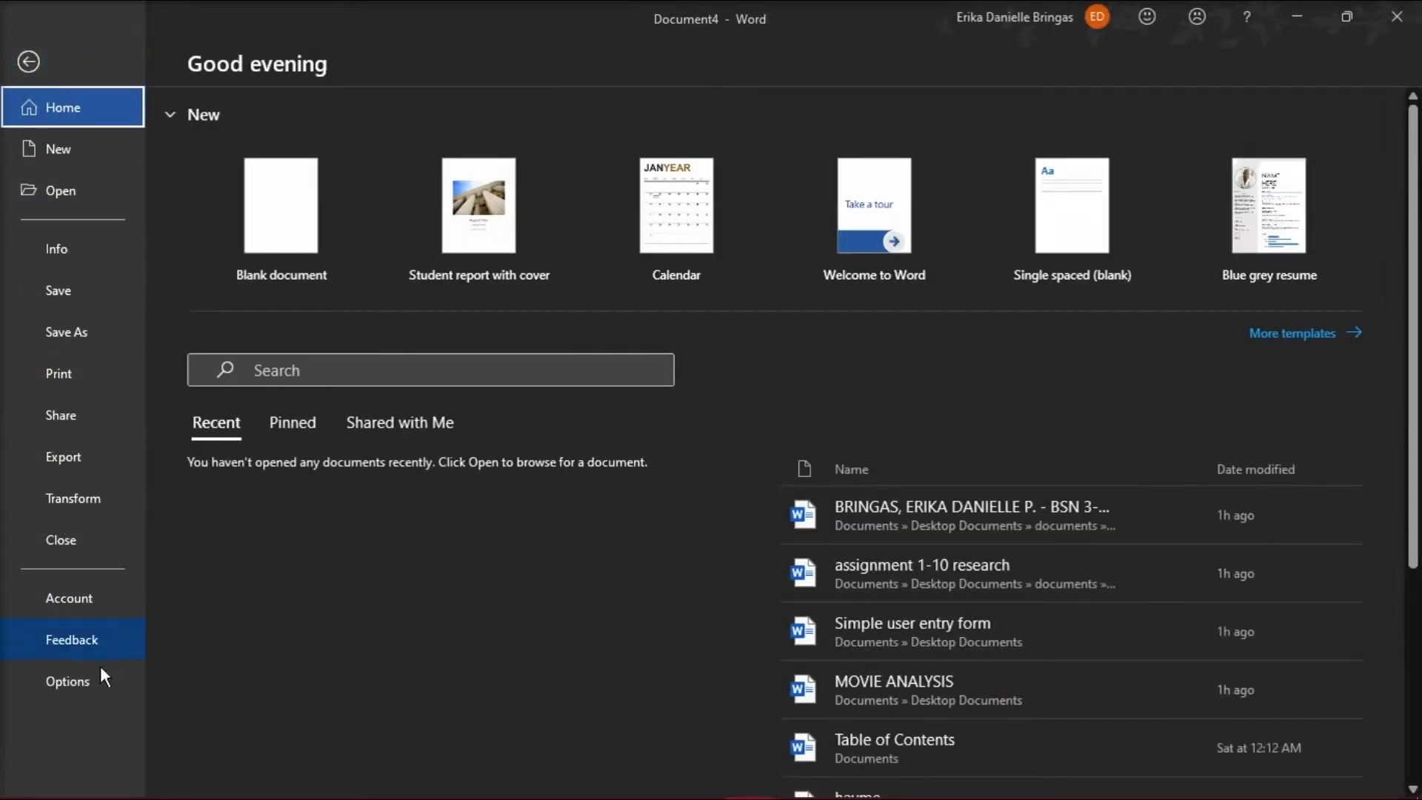
# - In Word Options > Display, turn off the Object anchors formatting mark
pyautogui.click(28, 60)
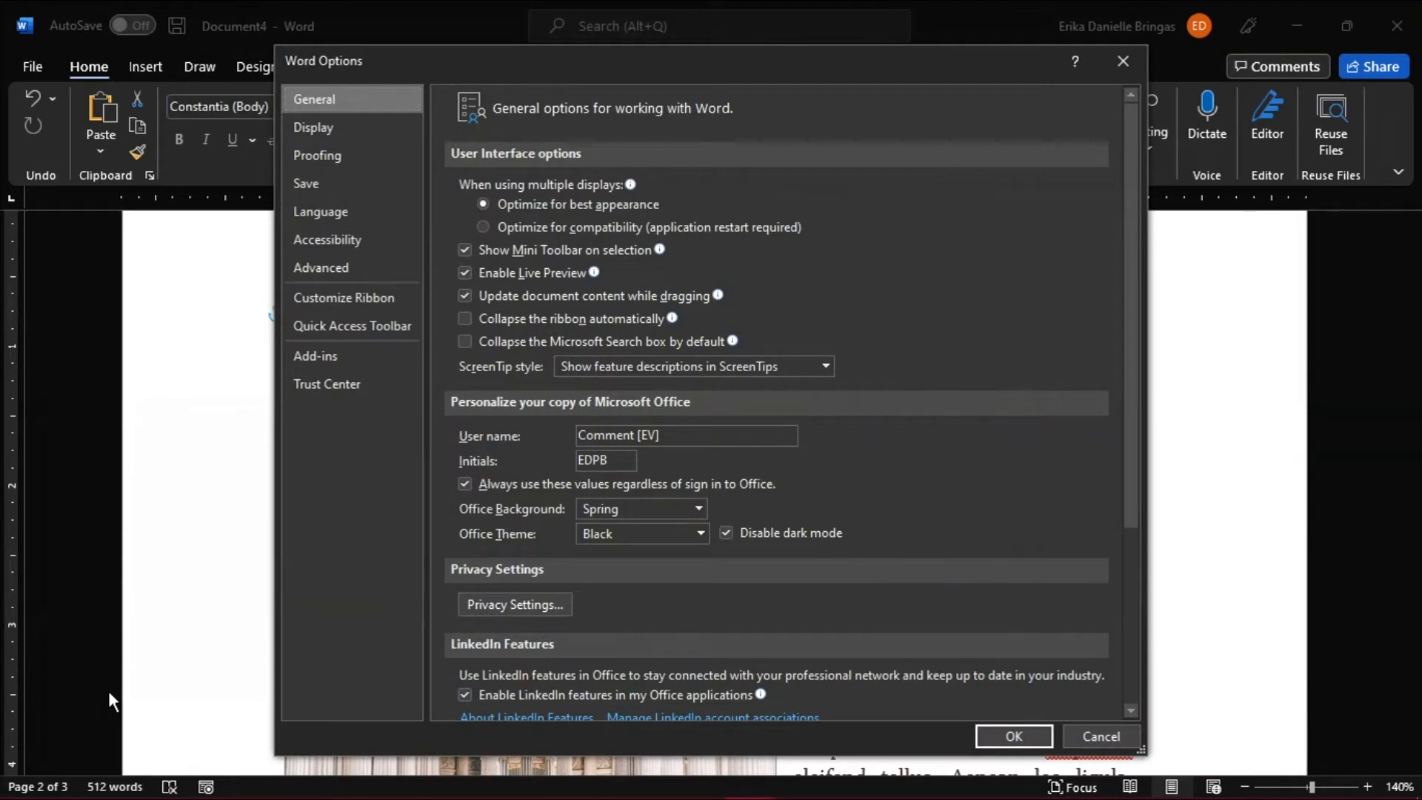
pyautogui.moveTo(313, 128)
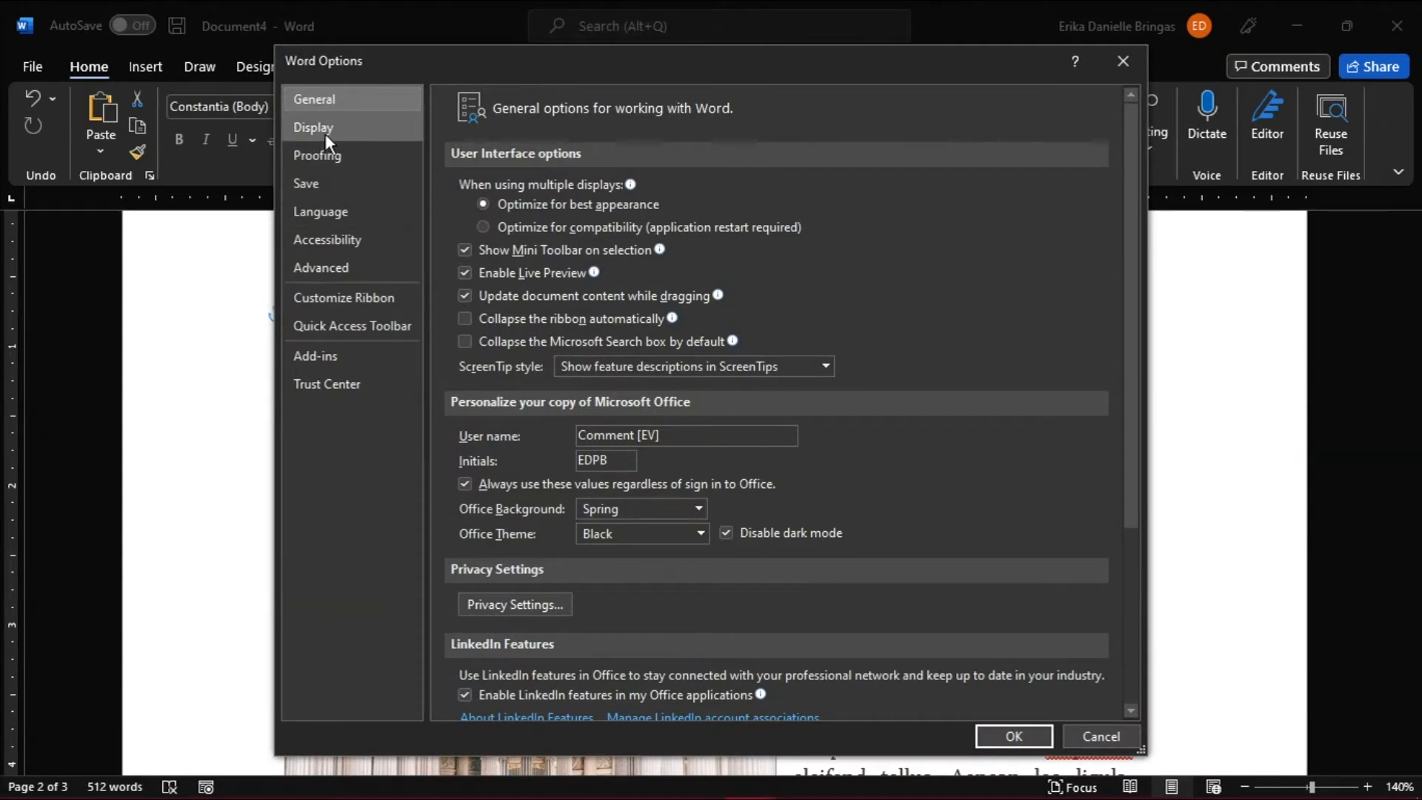
pyautogui.click(314, 127)
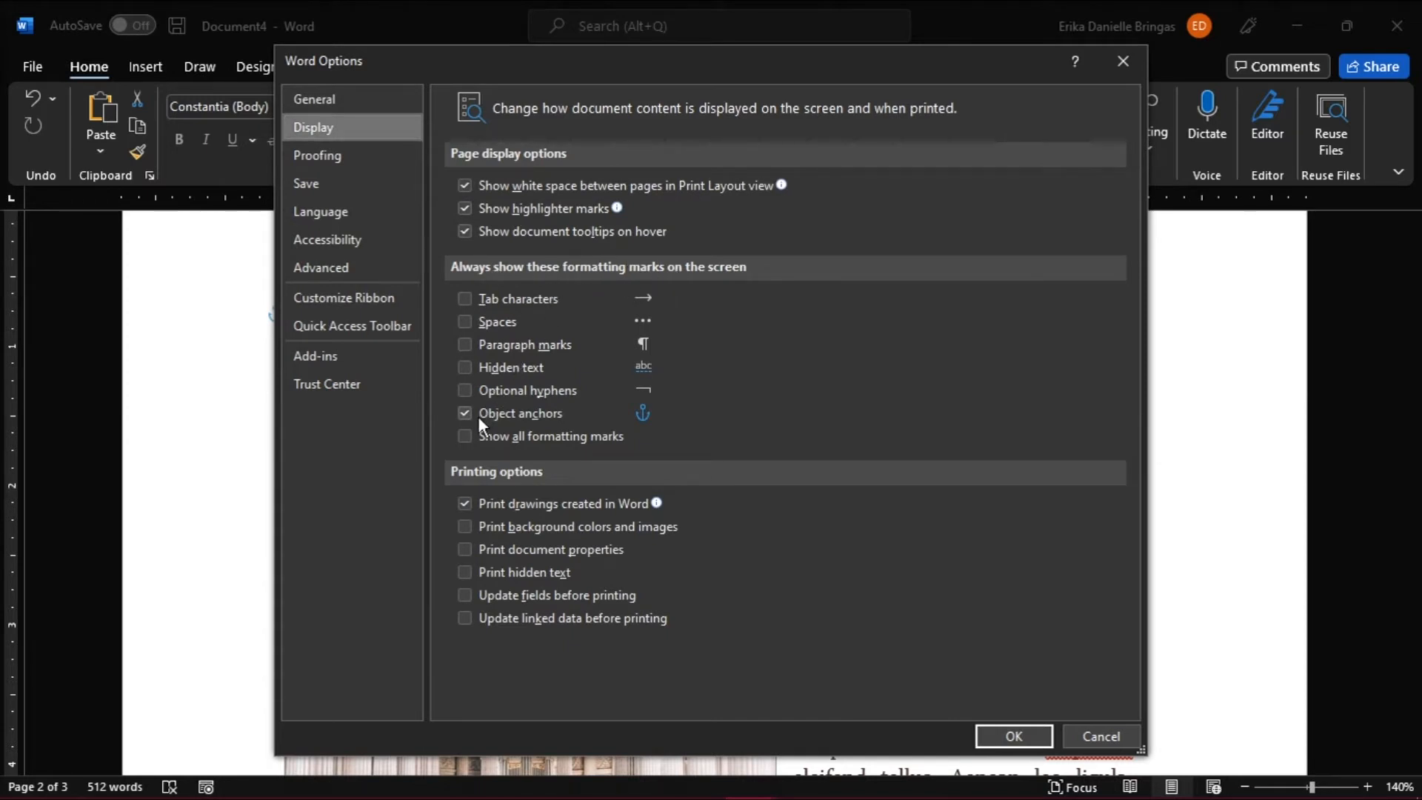
pyautogui.click(465, 414)
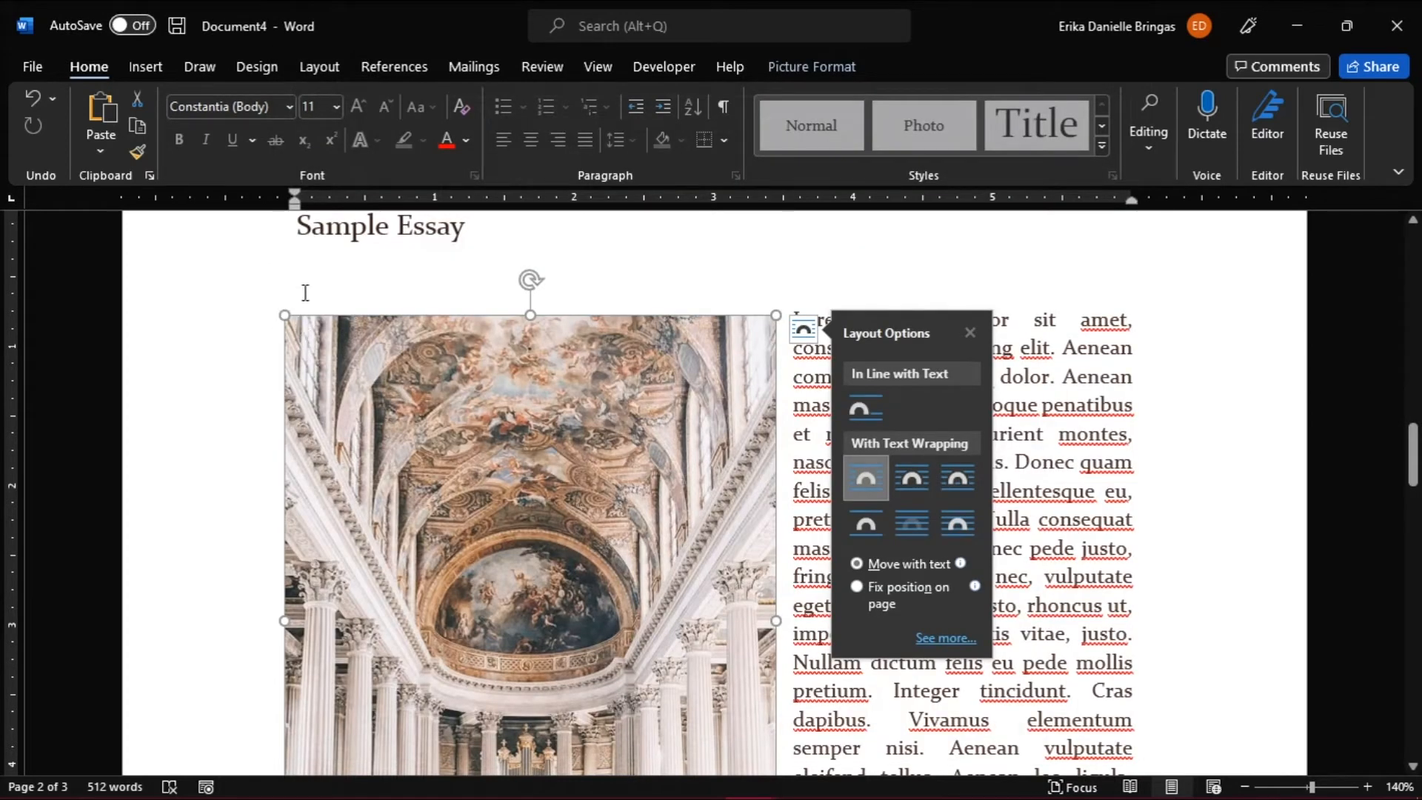
pyautogui.moveTo(338, 347)
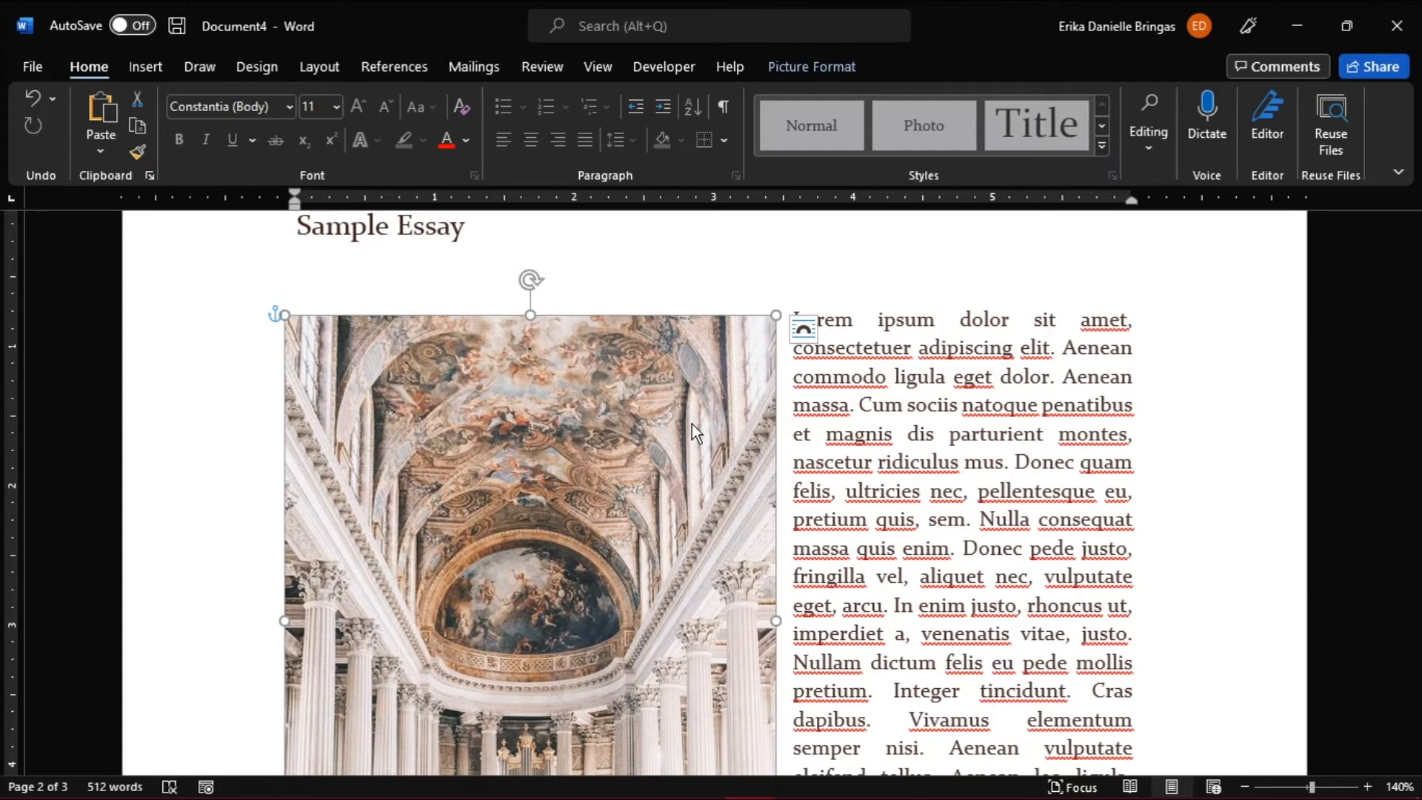
pyautogui.moveTo(428, 375)
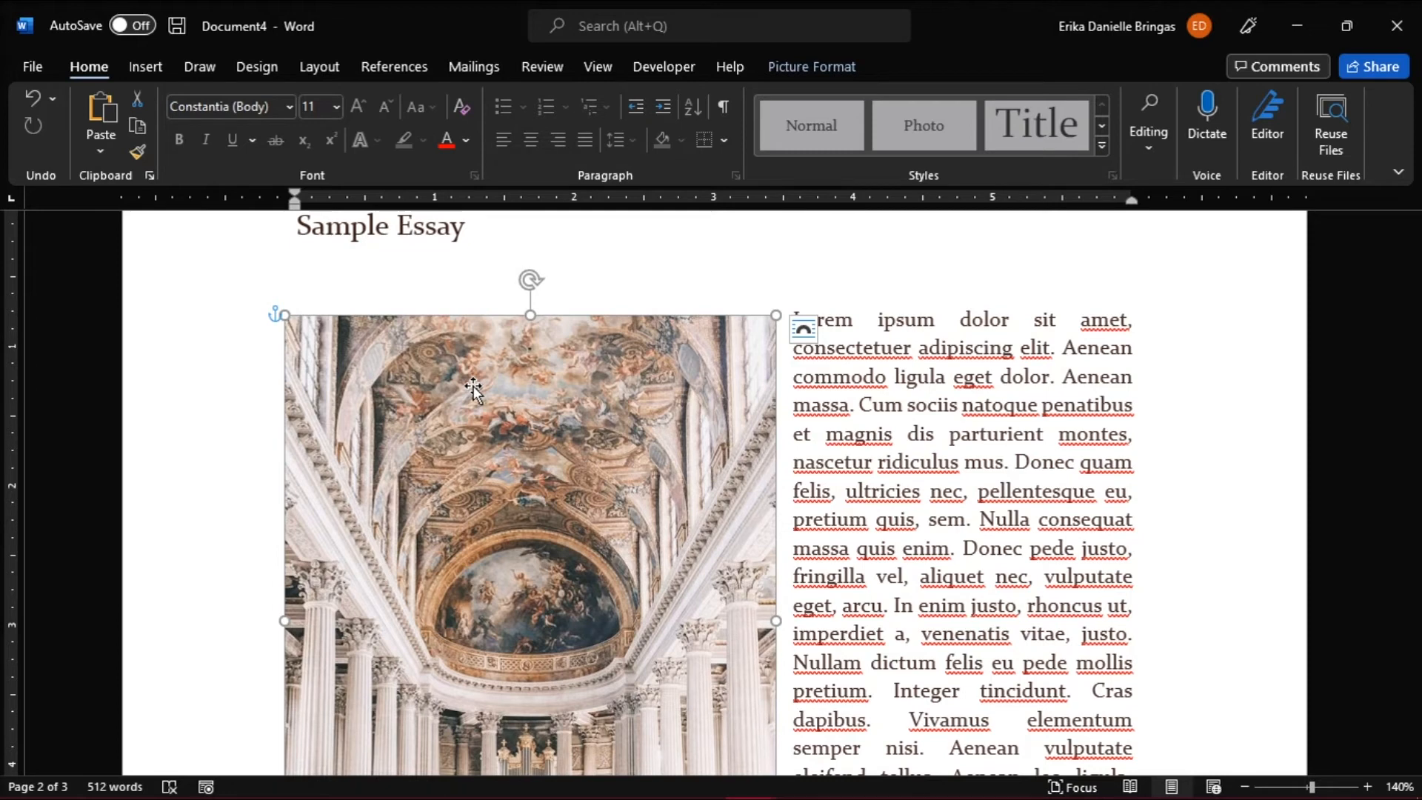
pyautogui.moveTo(802, 329)
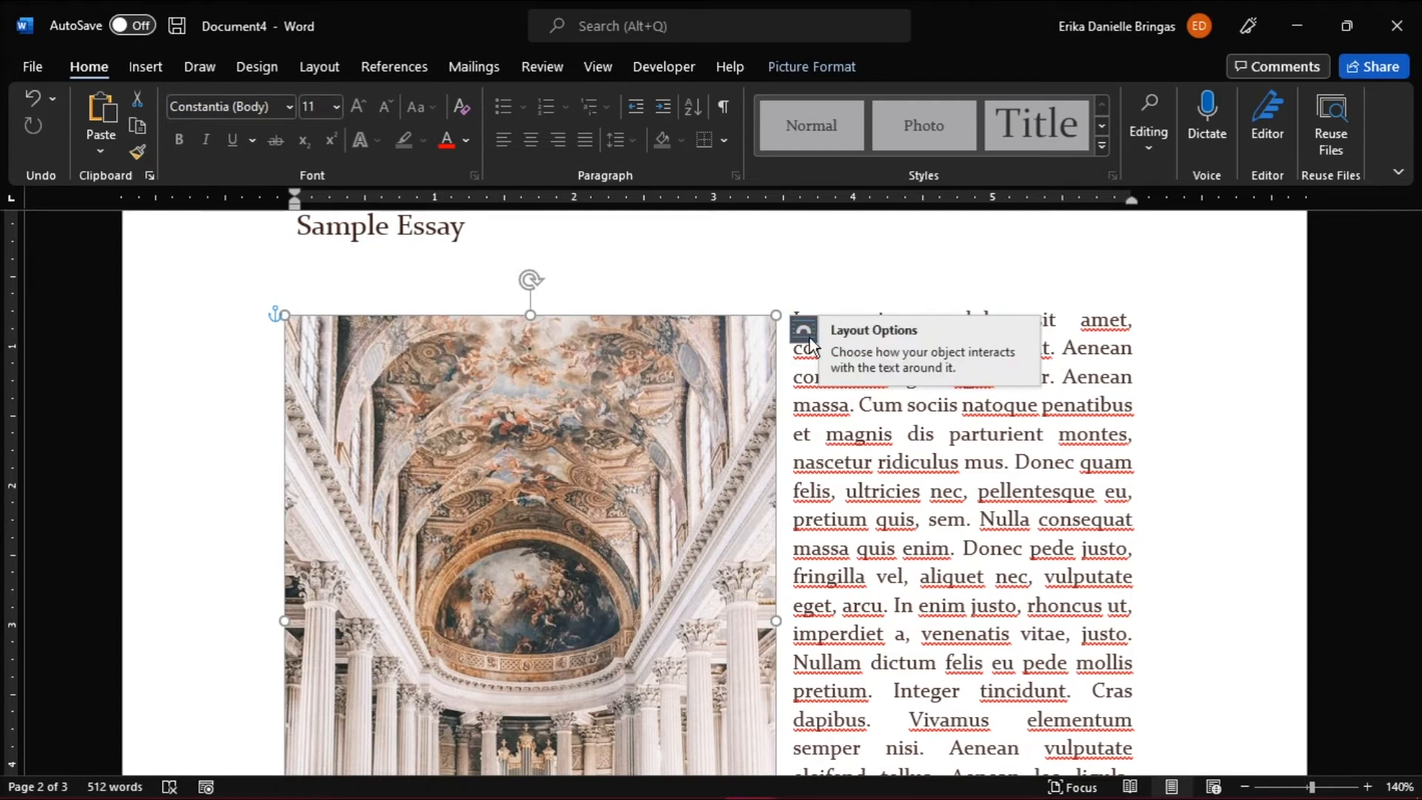
# - Show the ceiling photo's Layout Options with its text-wrapping choices
pyautogui.click(803, 329)
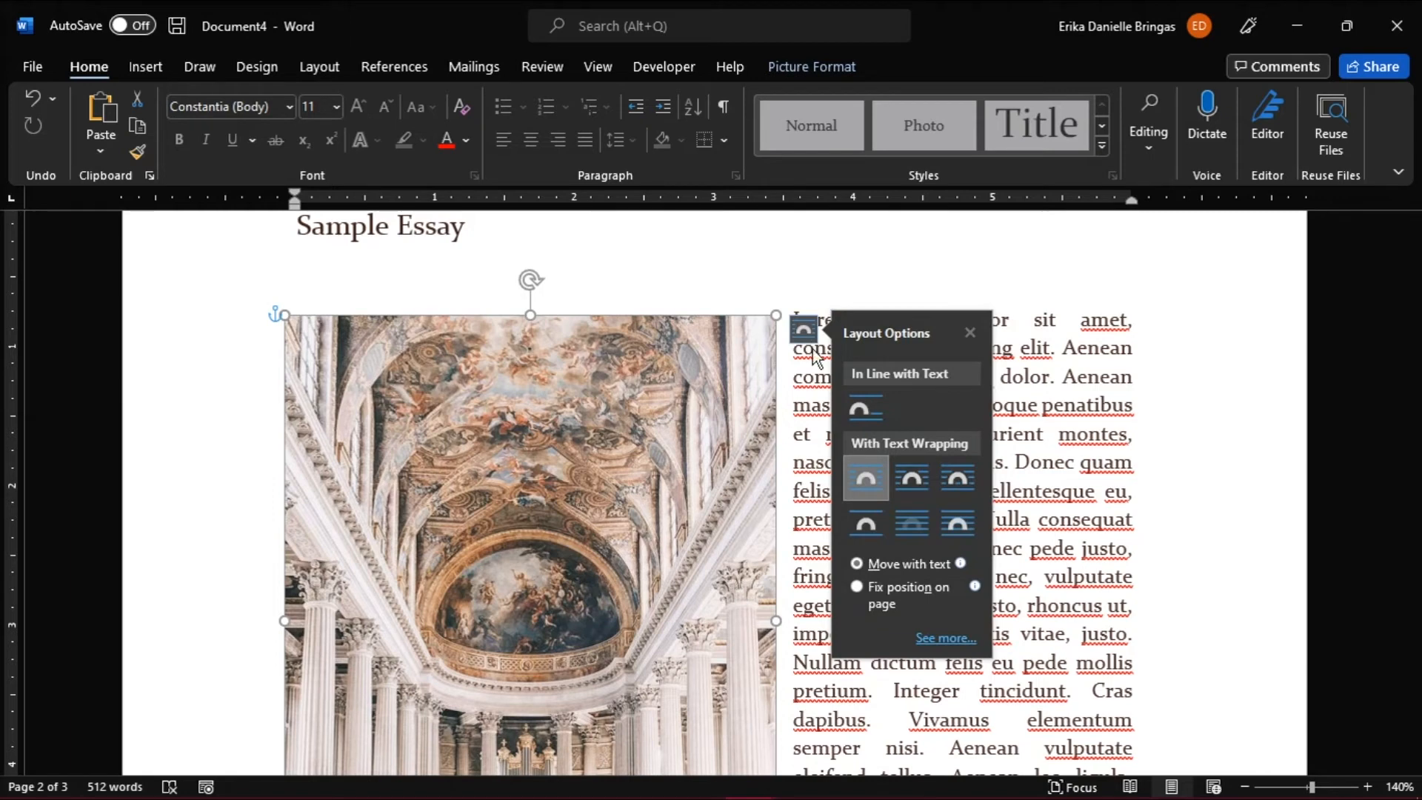